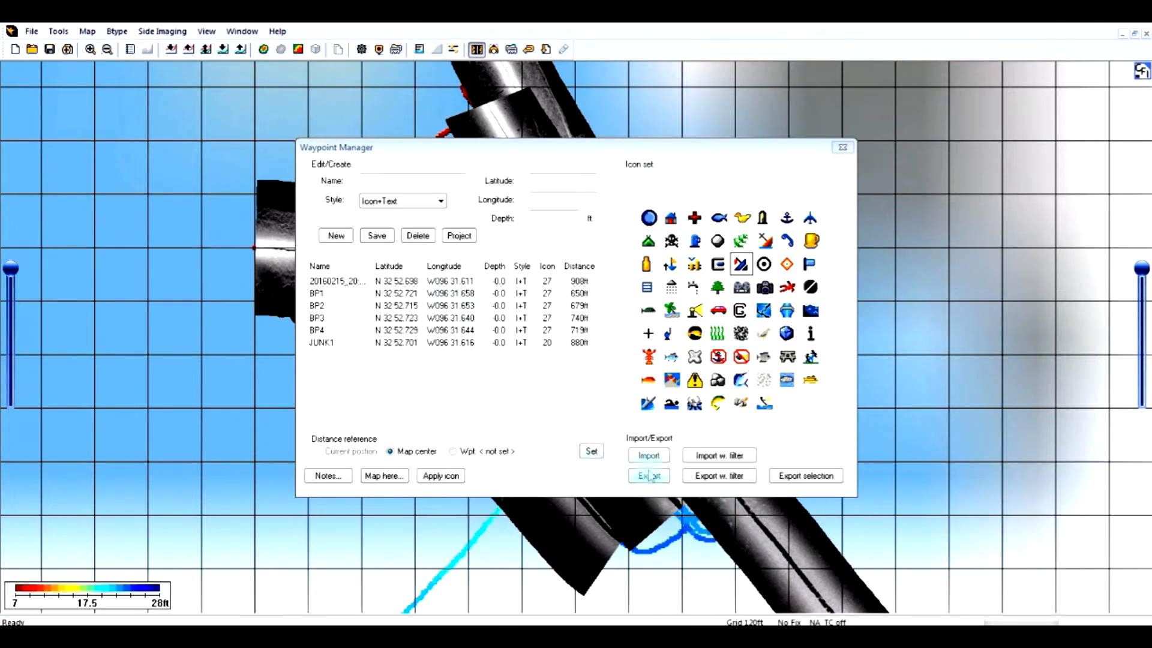
# - Export the six waypoints as WptTest.gpx to the 1197 BIRD (E:) drive and confirm
pyautogui.click(648, 475)
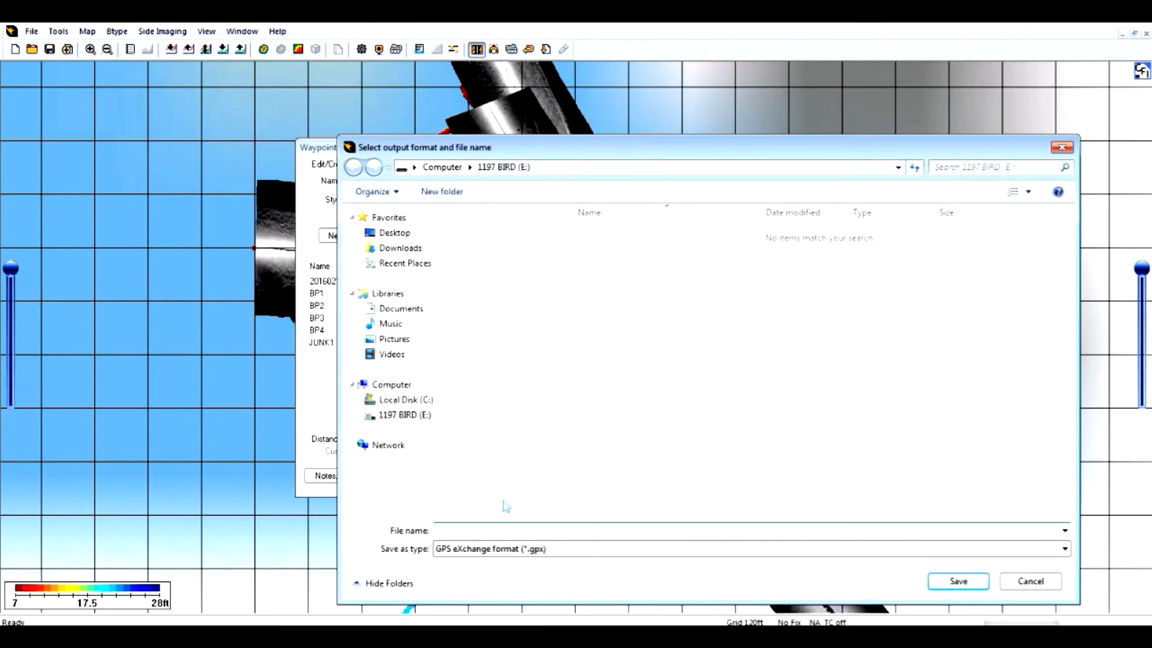
pyautogui.click(404, 415)
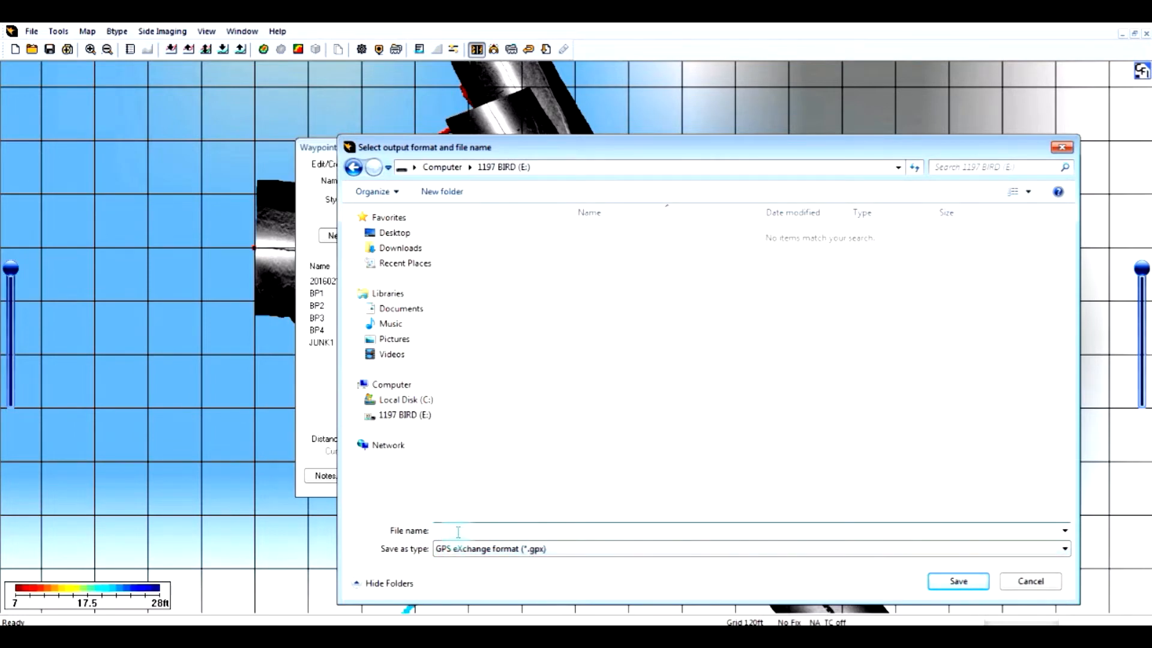
pyautogui.write('WptTest')
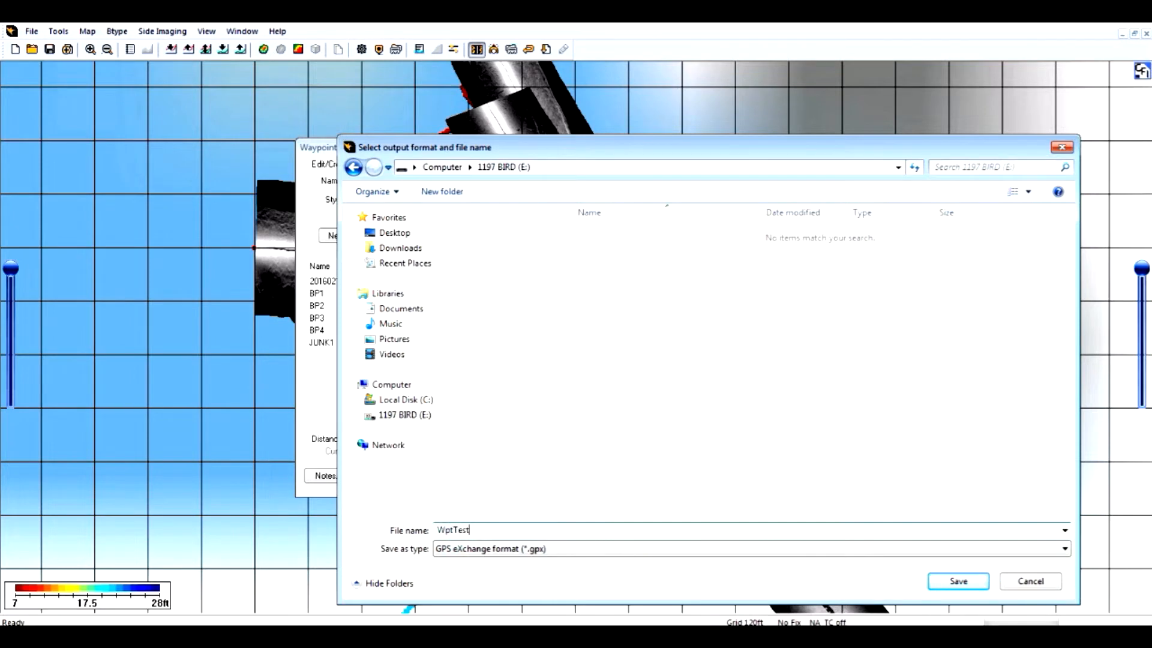
pyautogui.click(957, 582)
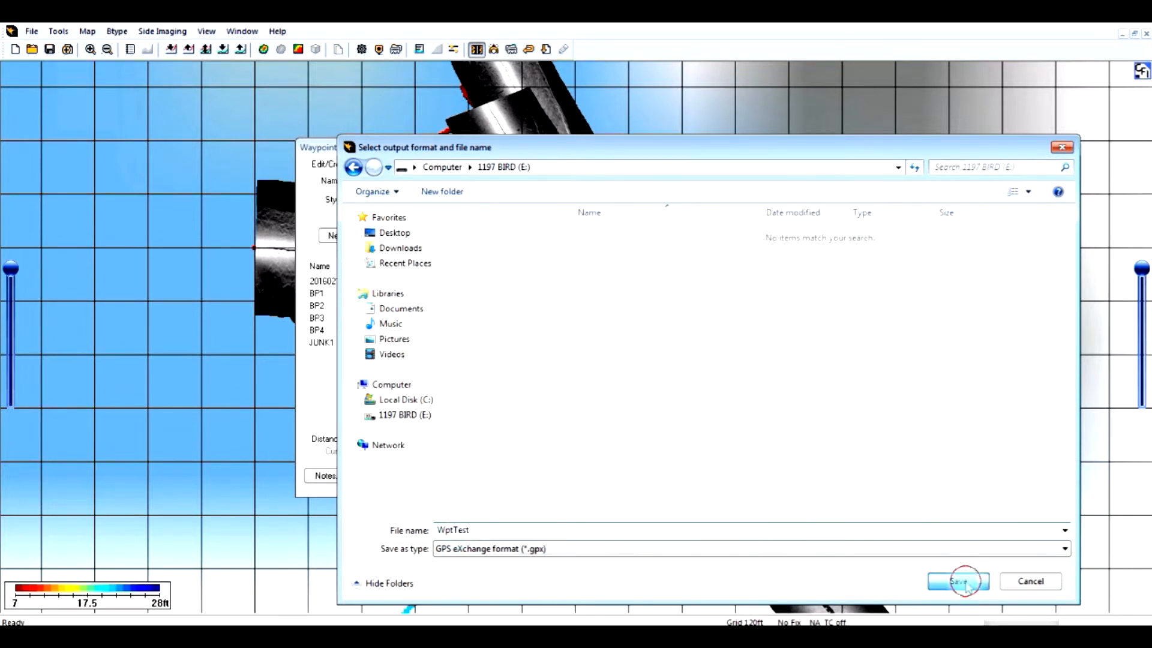
pyautogui.click(958, 581)
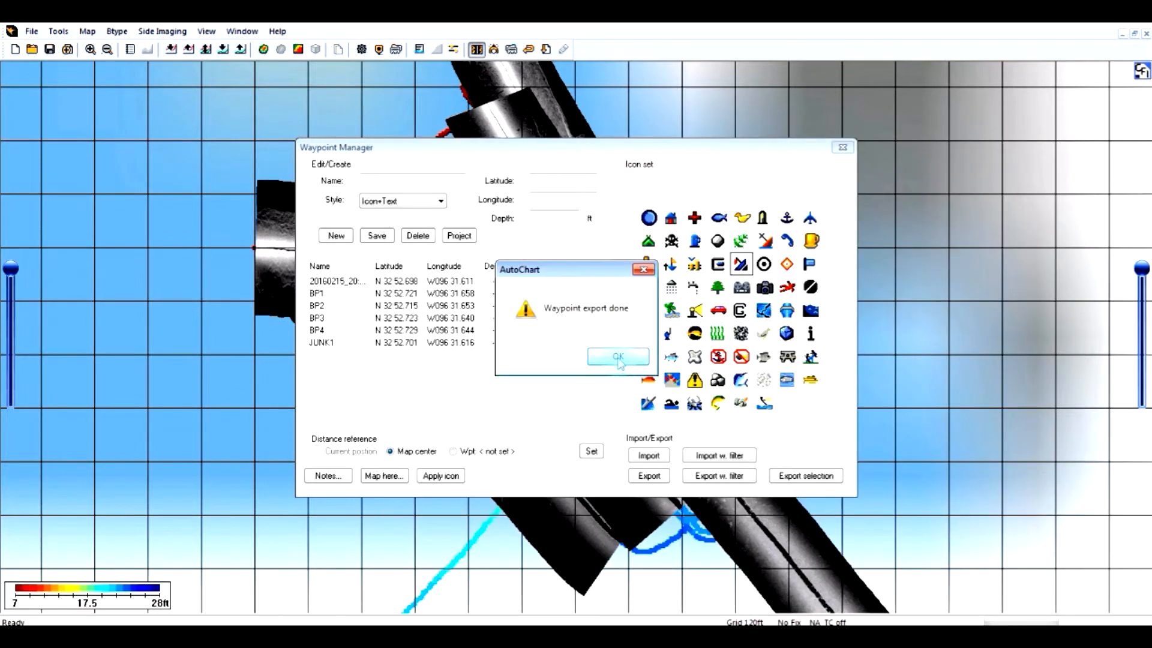
pyautogui.click(617, 357)
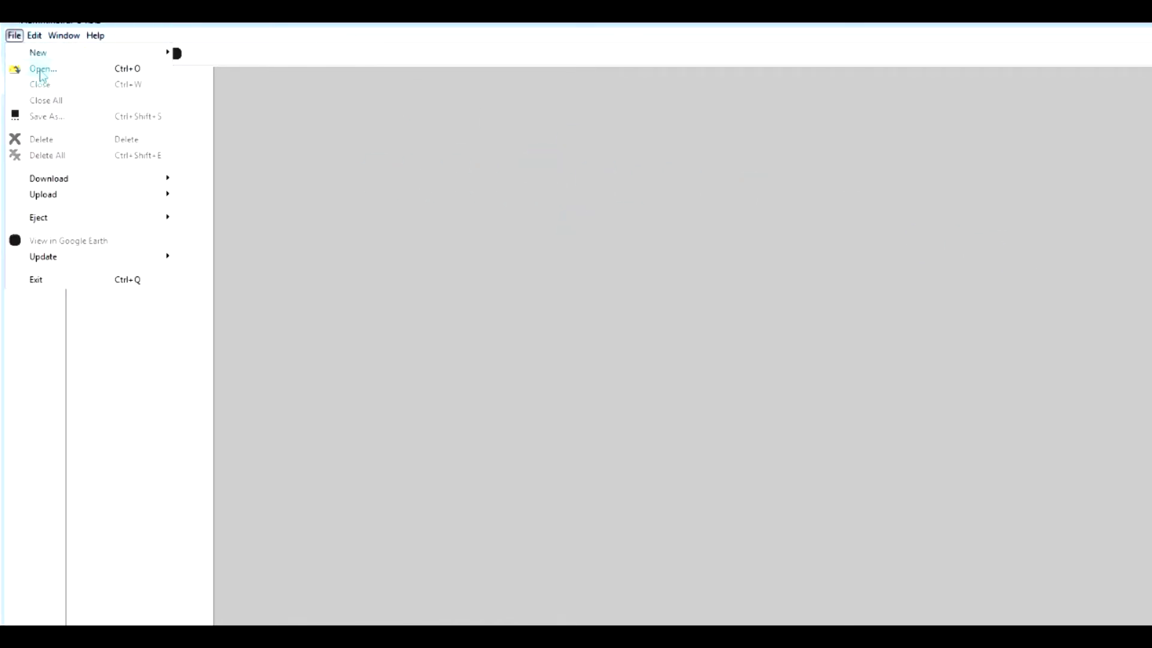
# - Load WptTest.gpx from the E: drive into HumminbirdPC
pyautogui.click(42, 68)
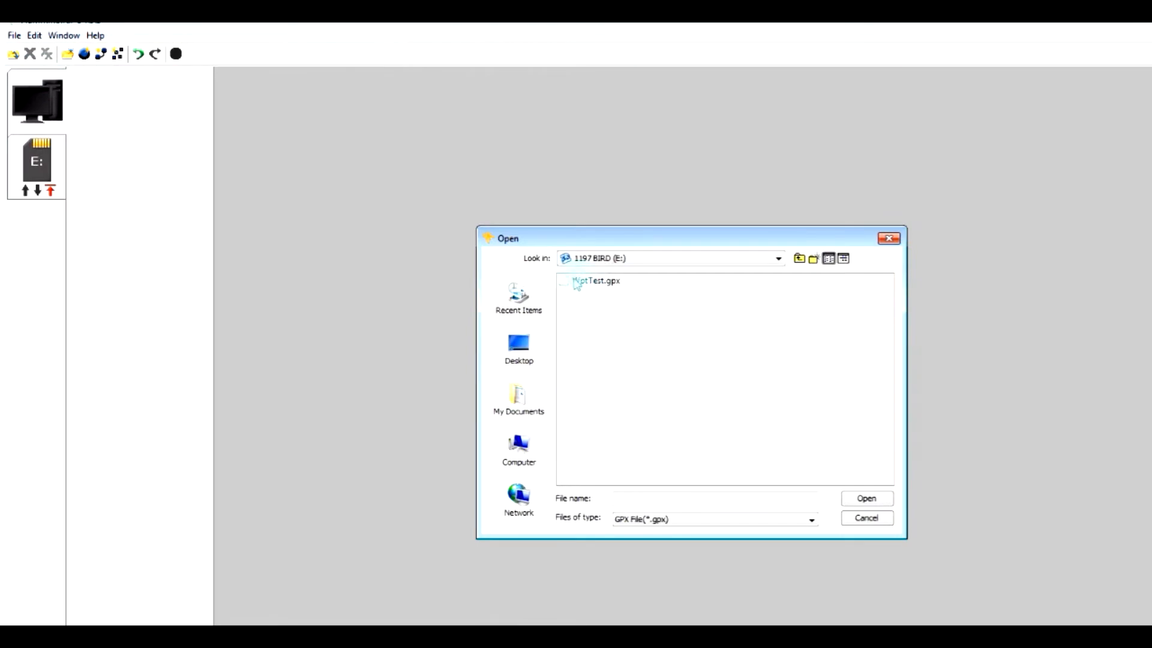
pyautogui.click(596, 280)
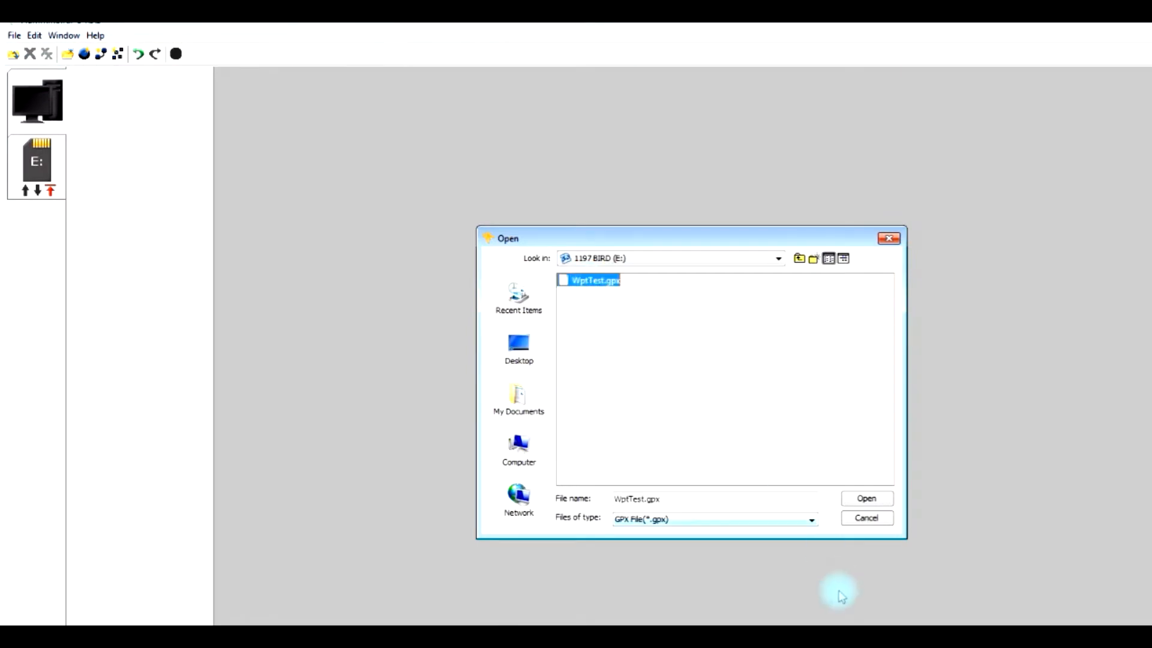
pyautogui.click(866, 498)
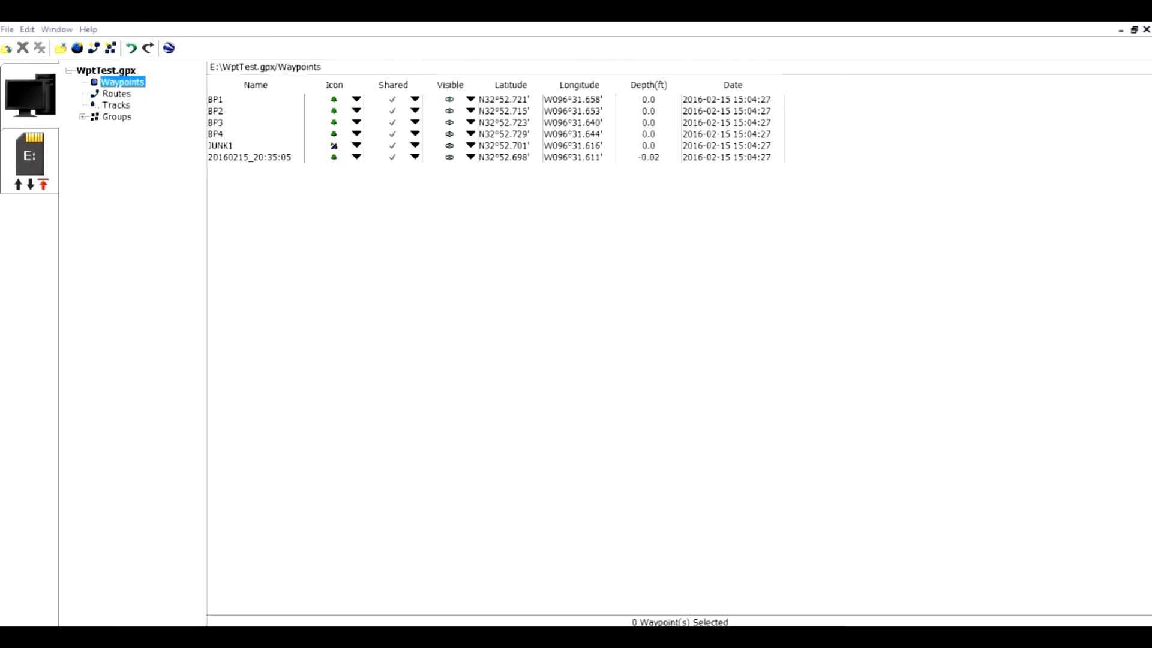
pyautogui.moveTo(376, 201)
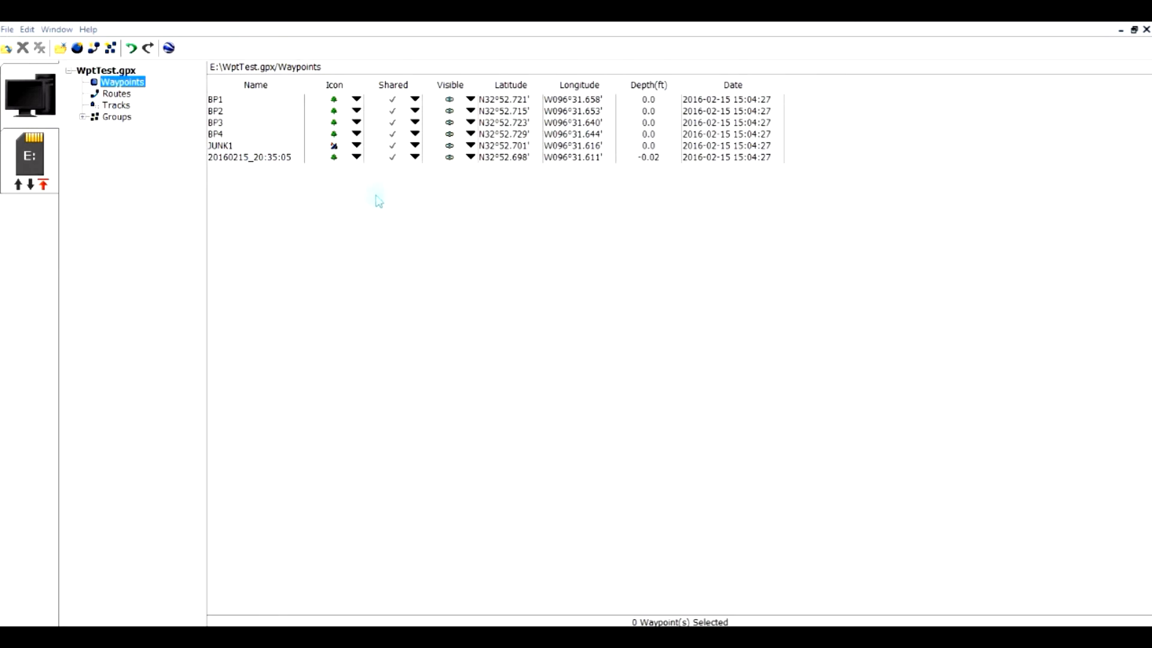
pyautogui.moveTo(30, 184)
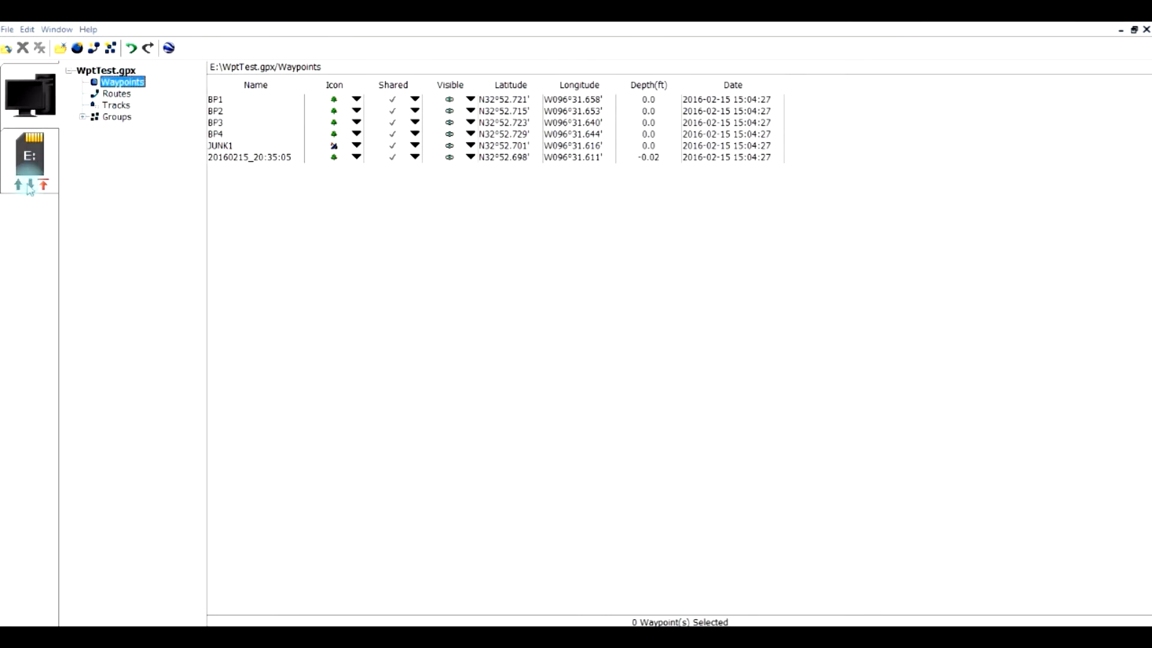
pyautogui.moveTo(18, 184)
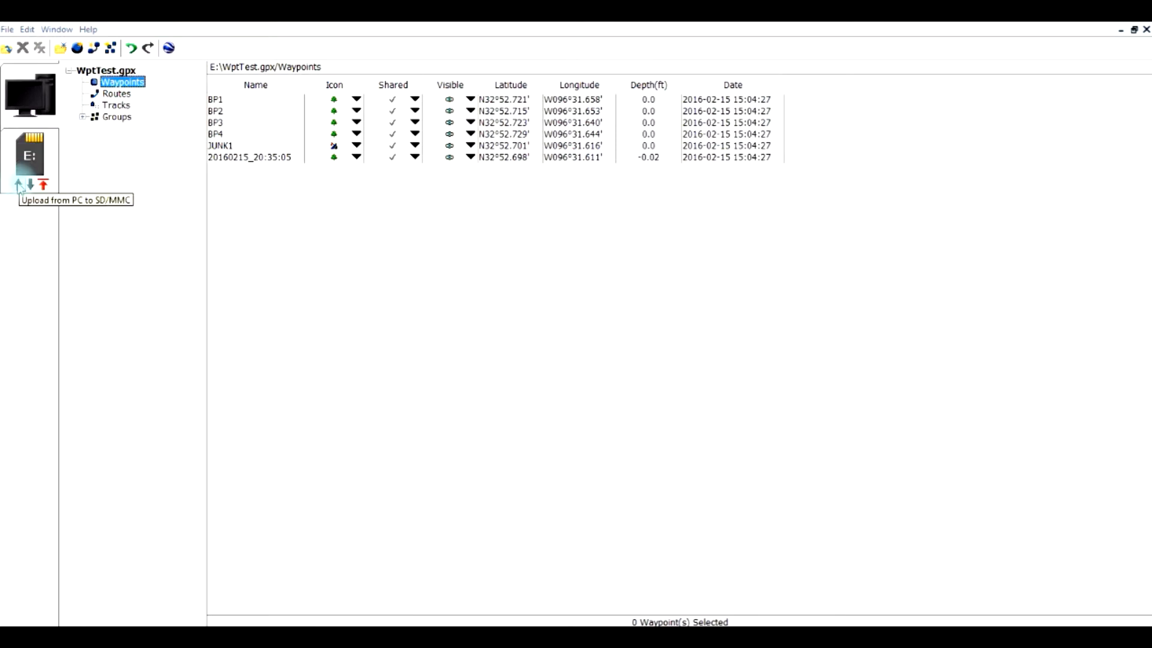
pyautogui.click(19, 184)
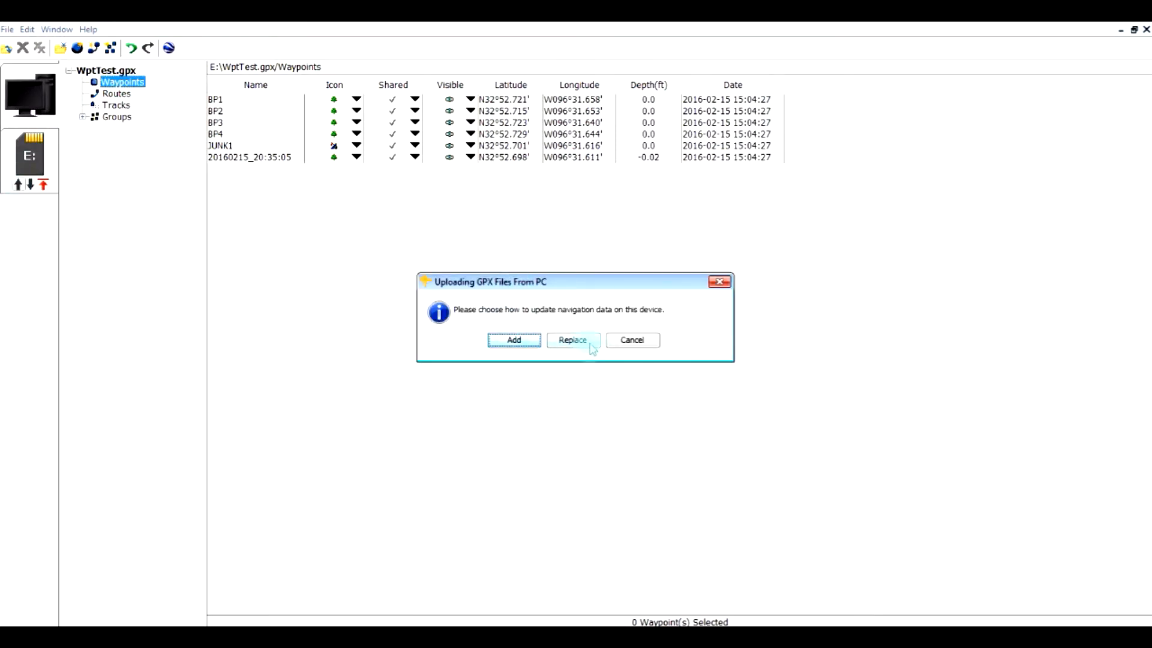
pyautogui.moveTo(572, 340)
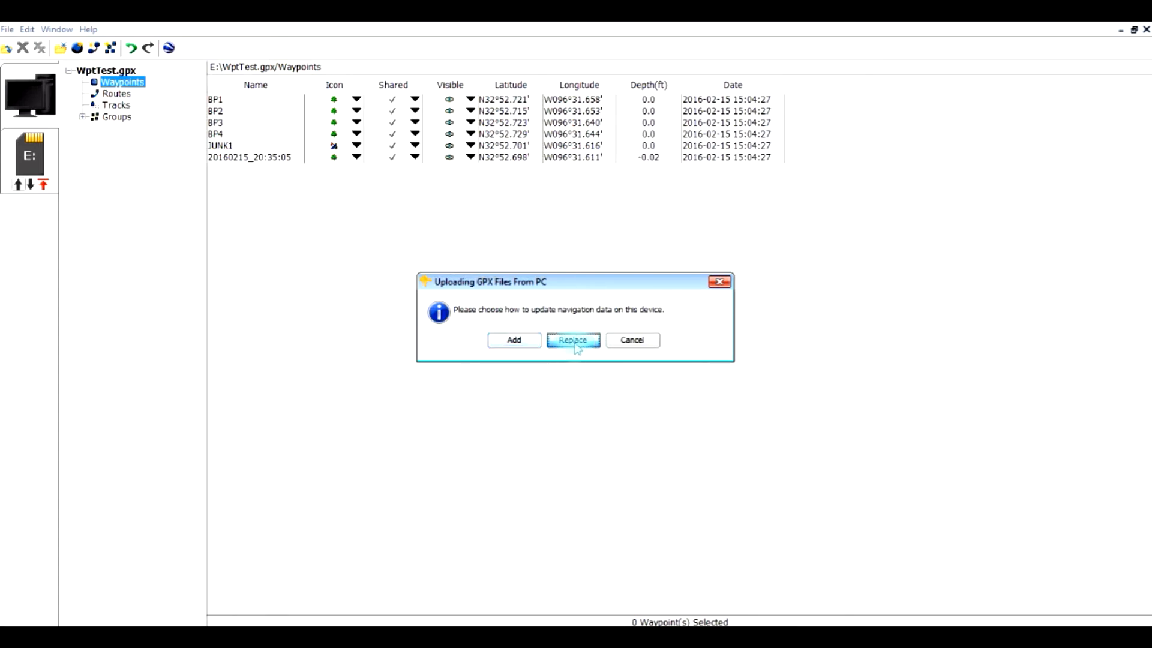
pyautogui.click(572, 340)
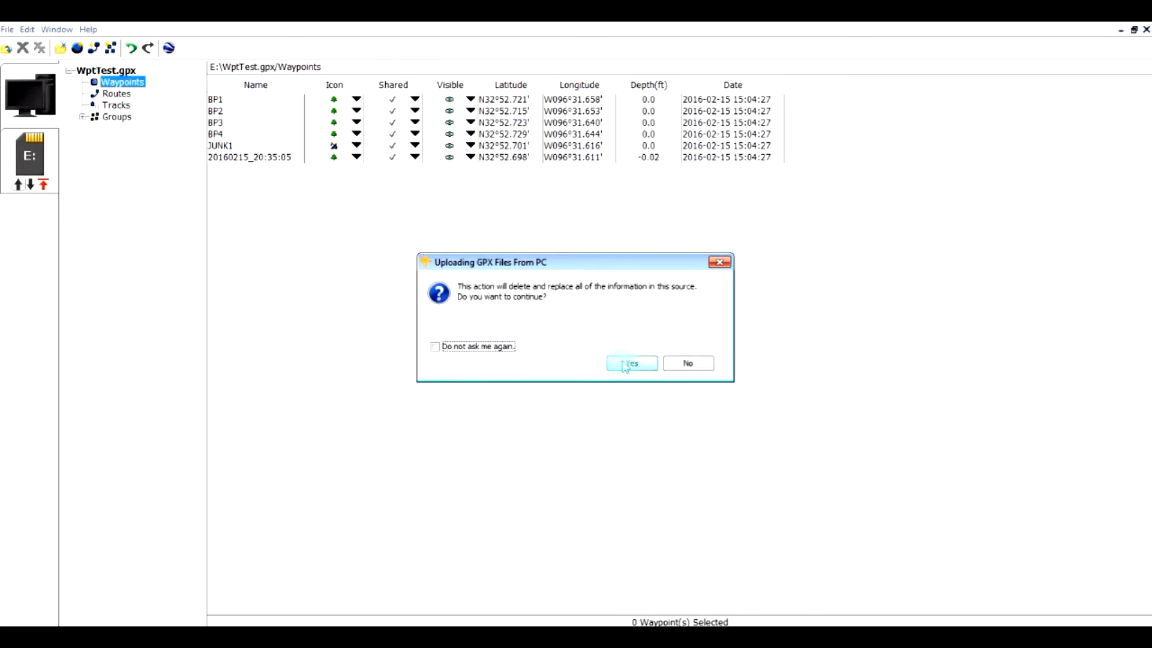
pyautogui.click(631, 363)
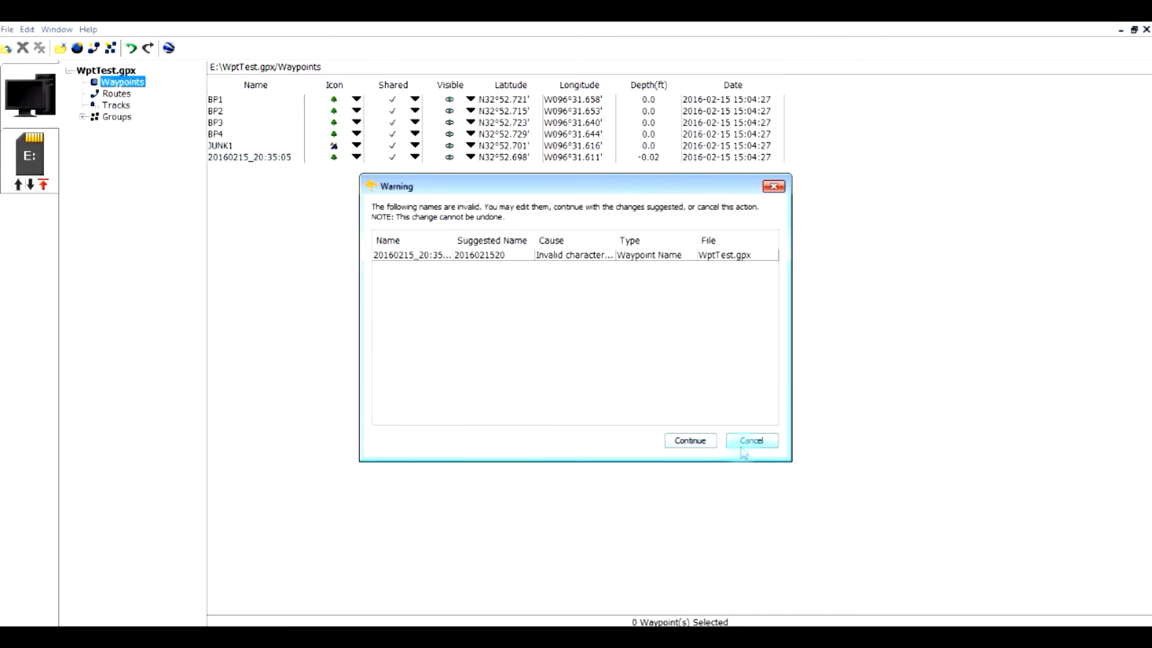
pyautogui.click(750, 439)
pyautogui.write('JUNK2')
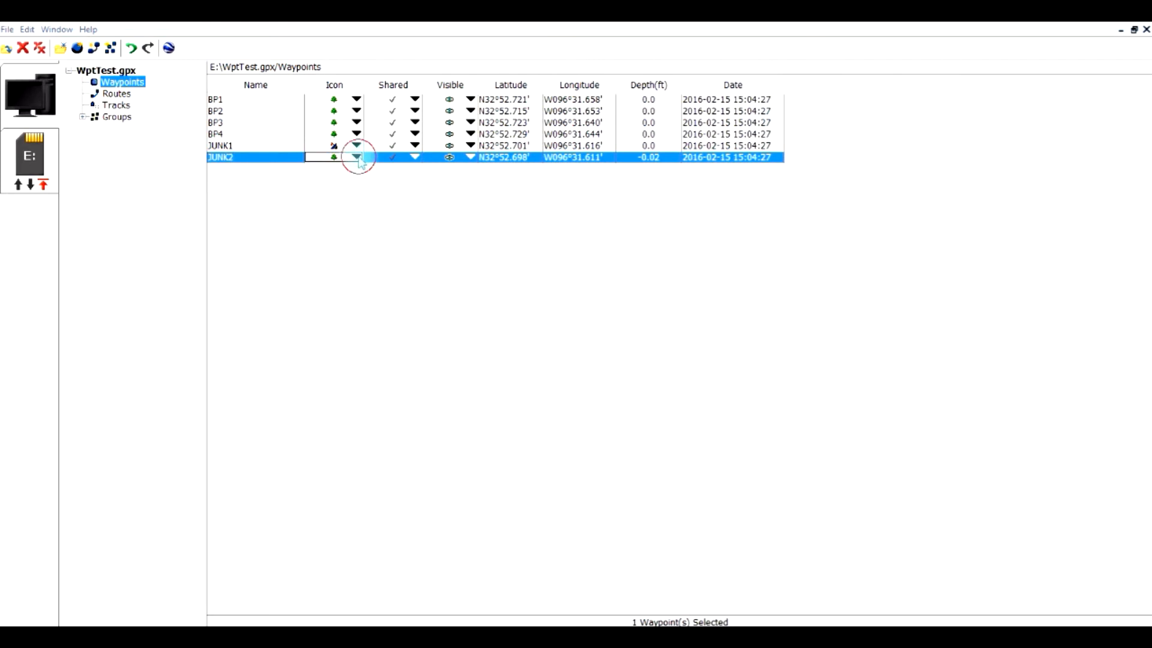
# - Rename waypoint 20160215 to JUNK2, then upload to the SD card, replacing existing data
pyautogui.click(356, 157)
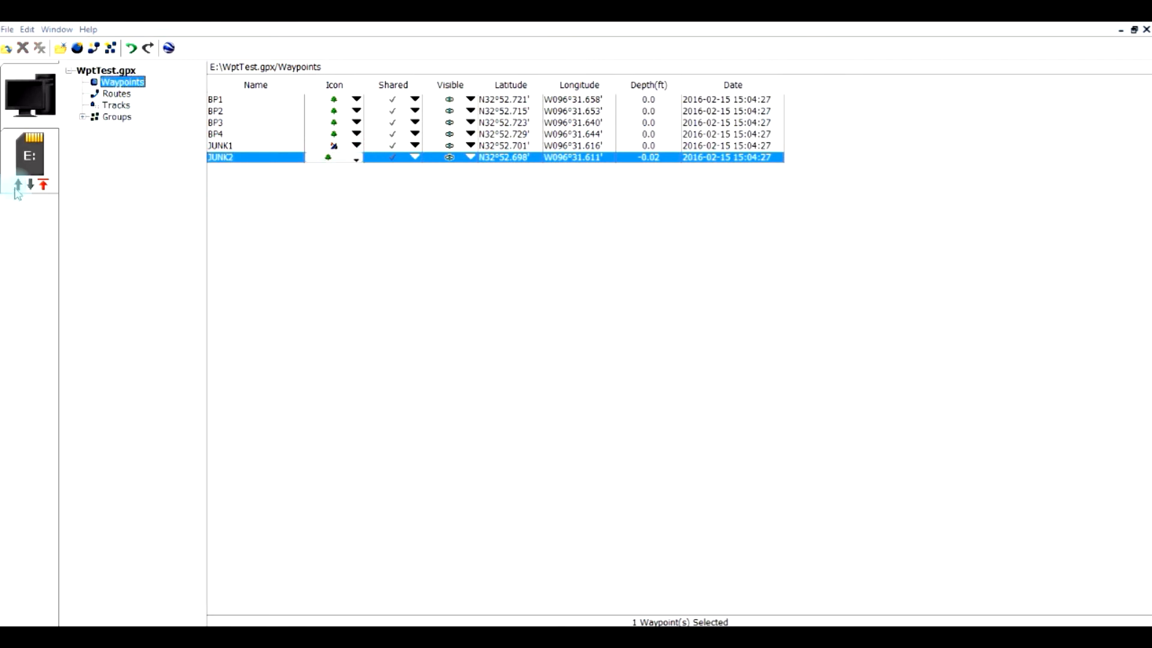
pyautogui.click(16, 184)
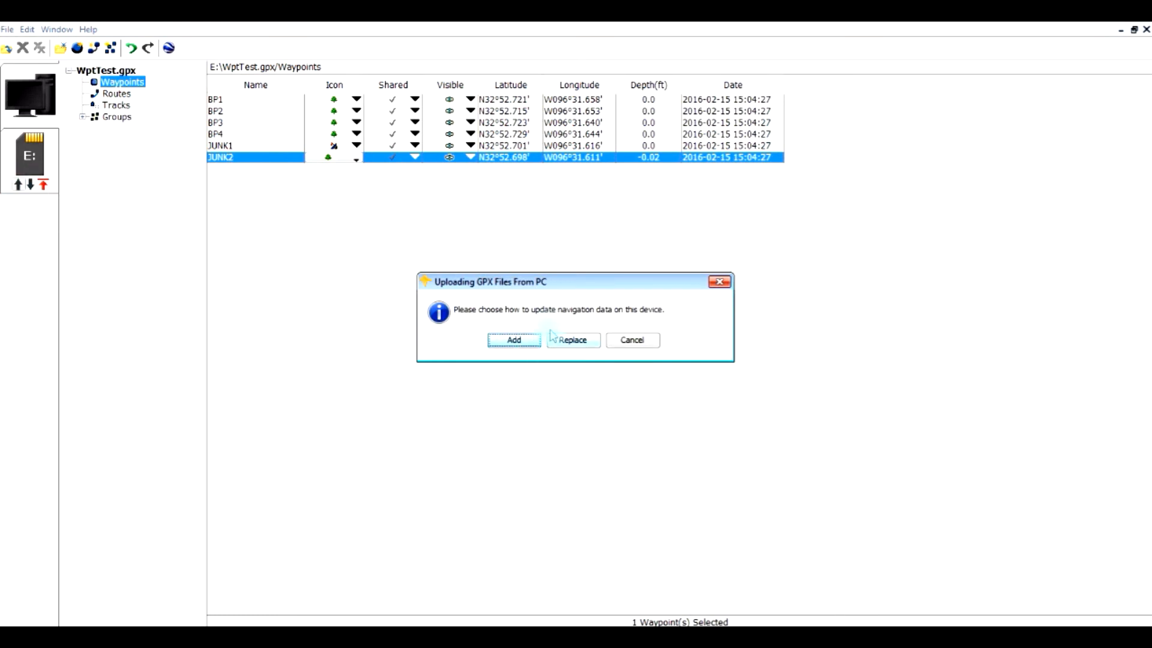
pyautogui.click(571, 340)
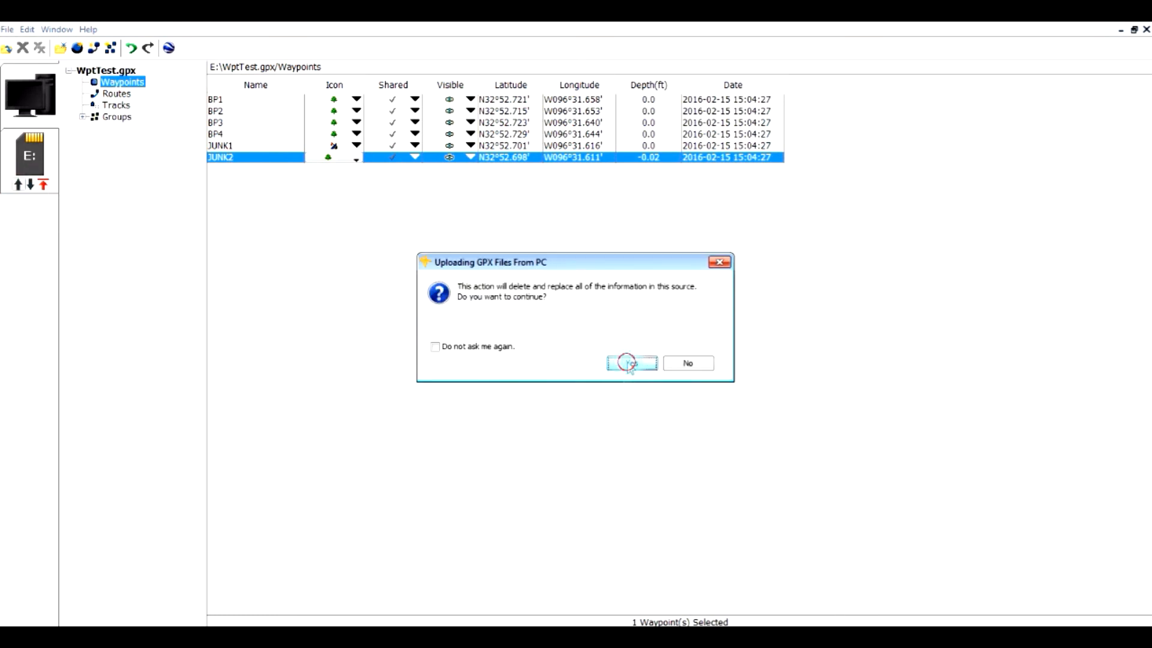
pyautogui.click(630, 363)
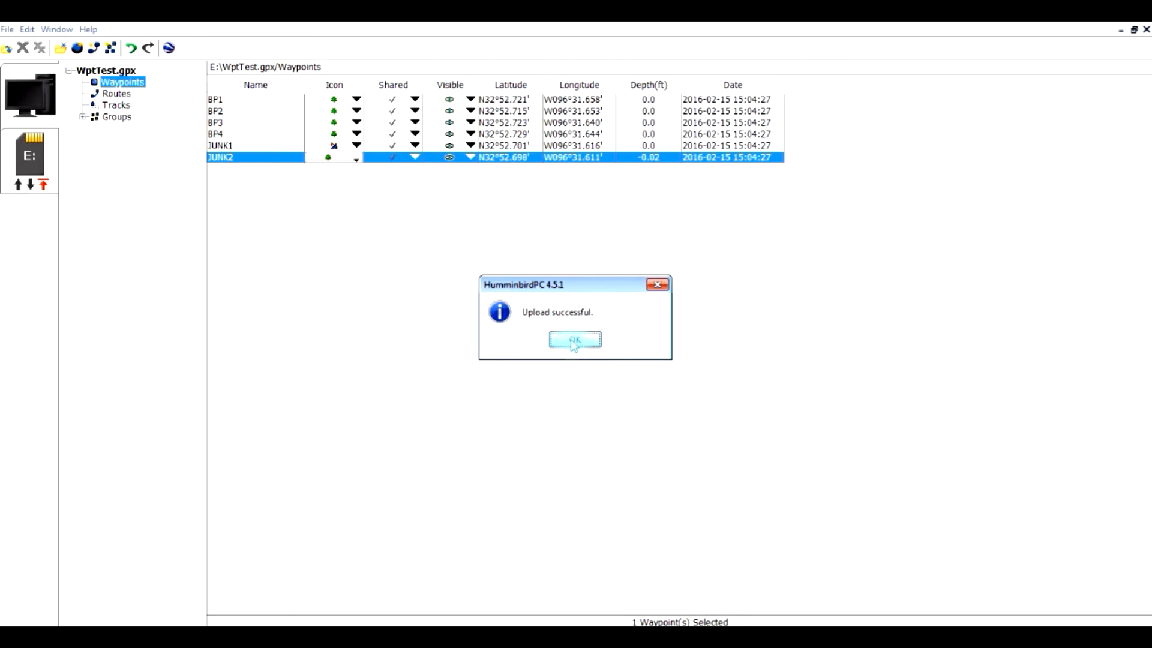
pyautogui.click(575, 340)
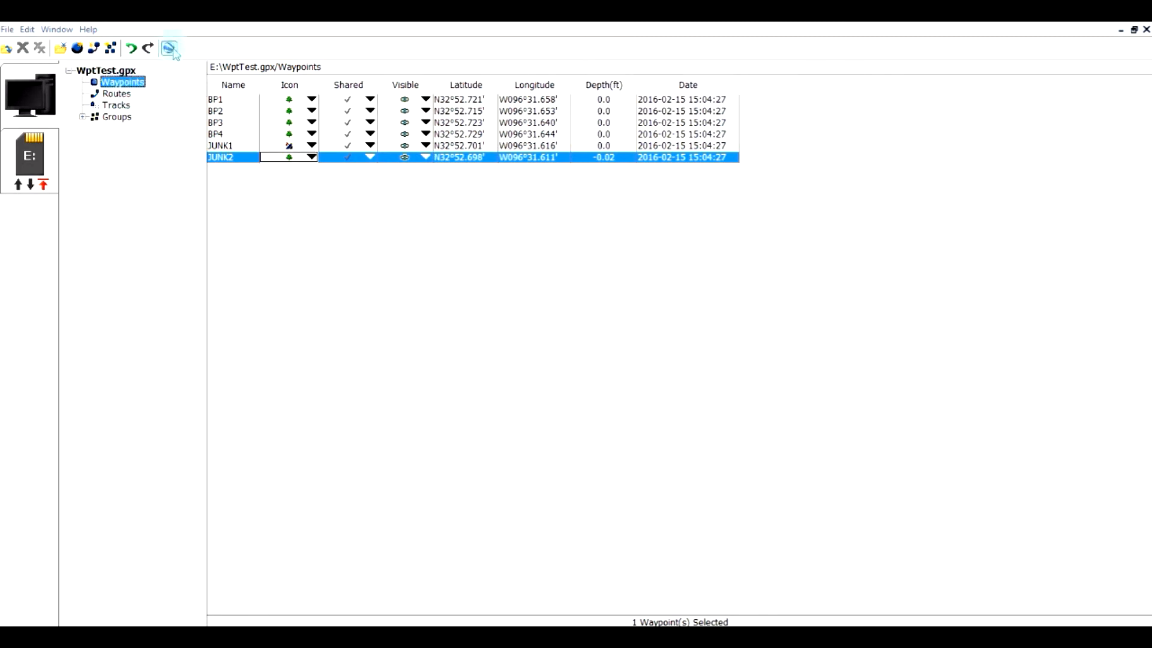
pyautogui.moveTo(170, 49)
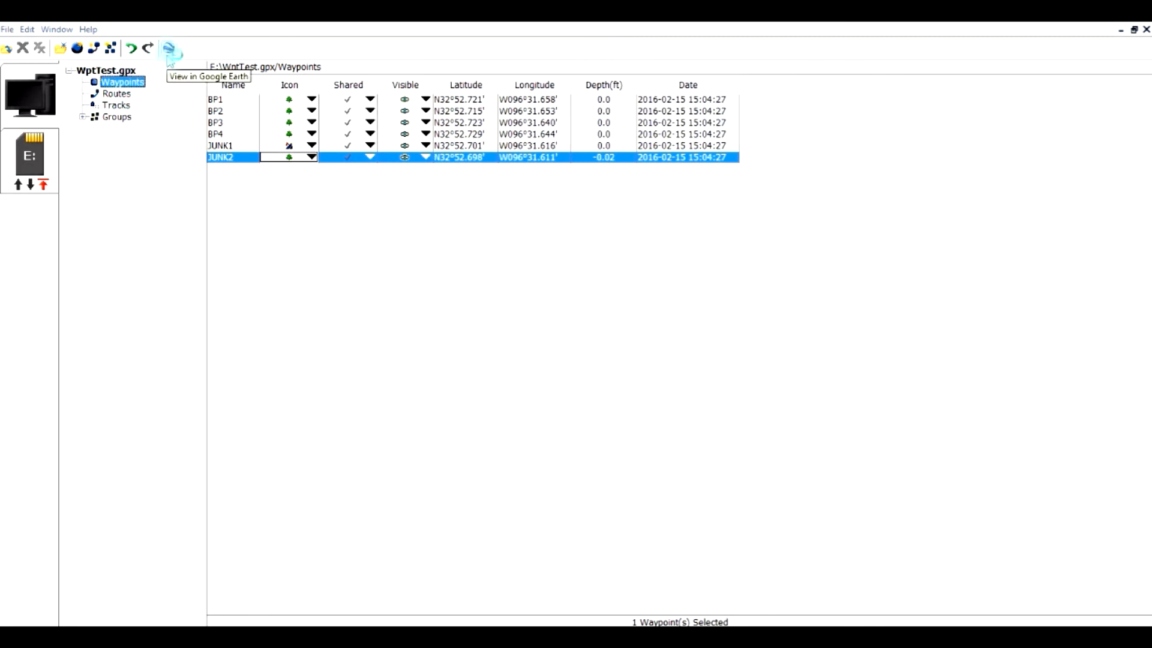
# - Launch Google Earth to display the WptTest waypoints
pyautogui.click(171, 47)
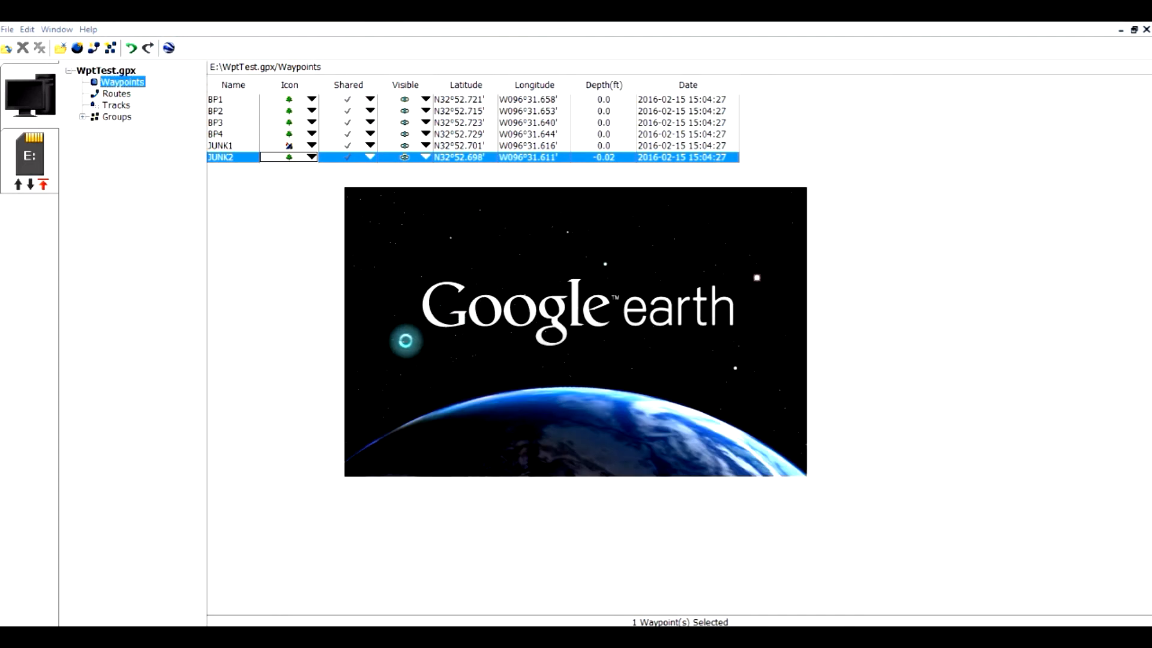